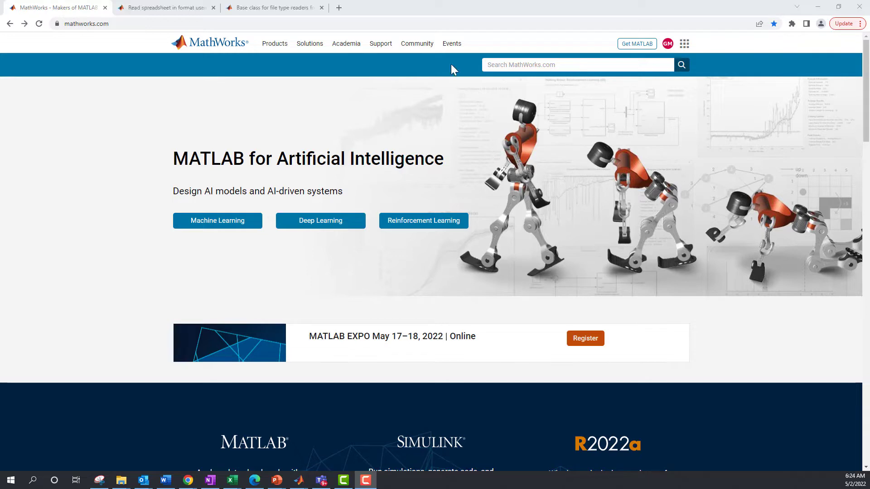
Search the MathWorks site for 'signal editor'.
left_click(577, 65)
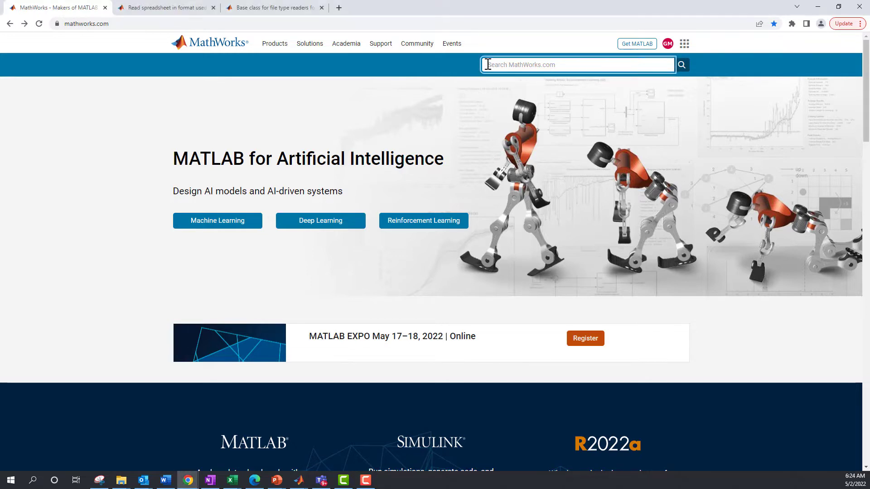
type("signal e")
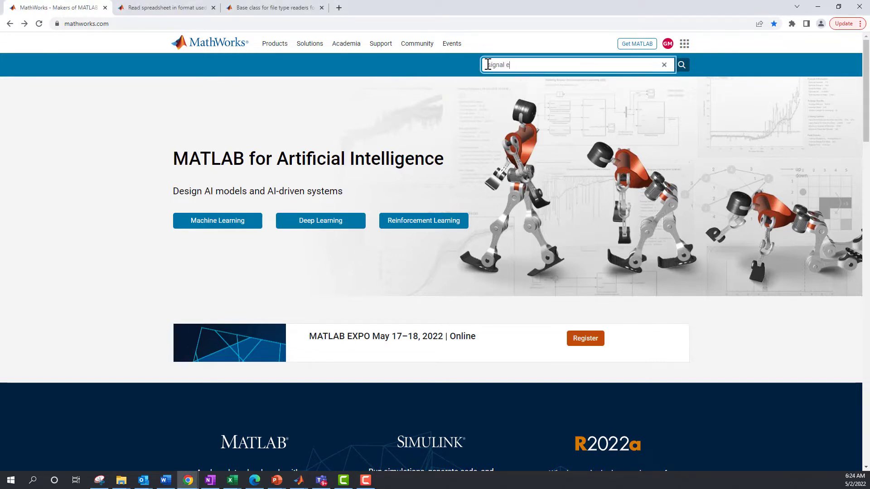
key("Return")
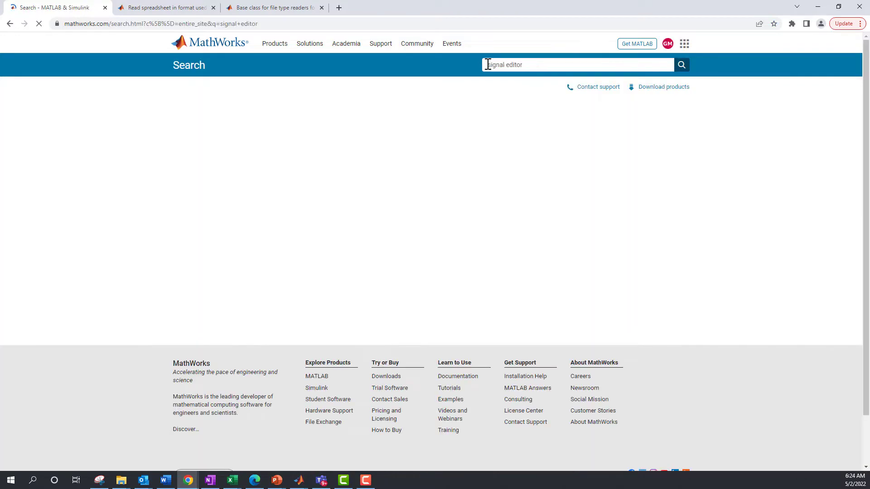
Open the Signal Editor documentation and switch to the spreadsheet class reference page.
left_click(681, 65)
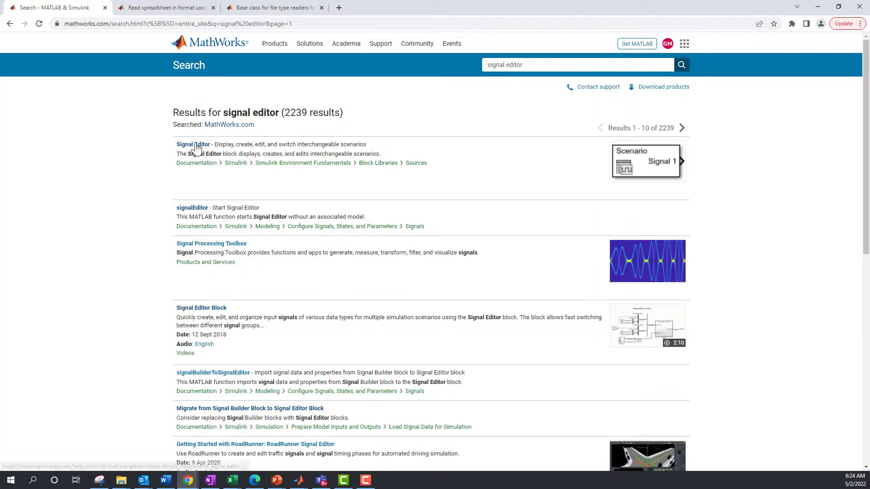
left_click(193, 144)
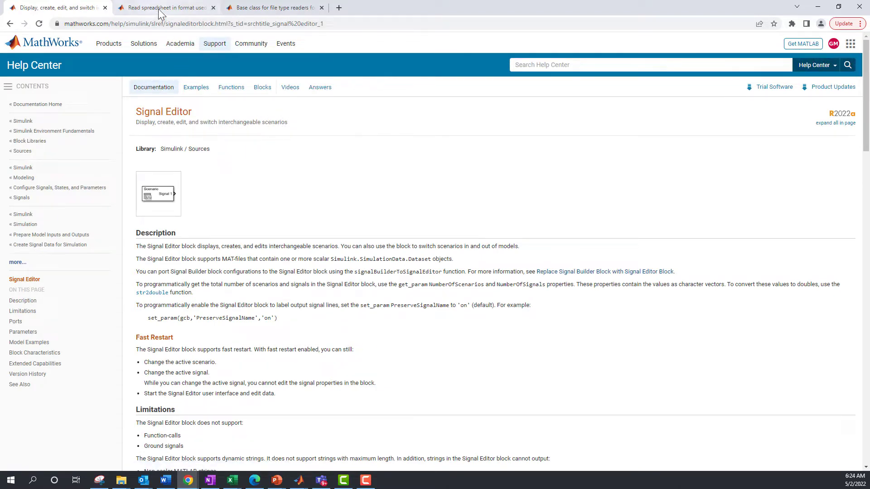
left_click(163, 7)
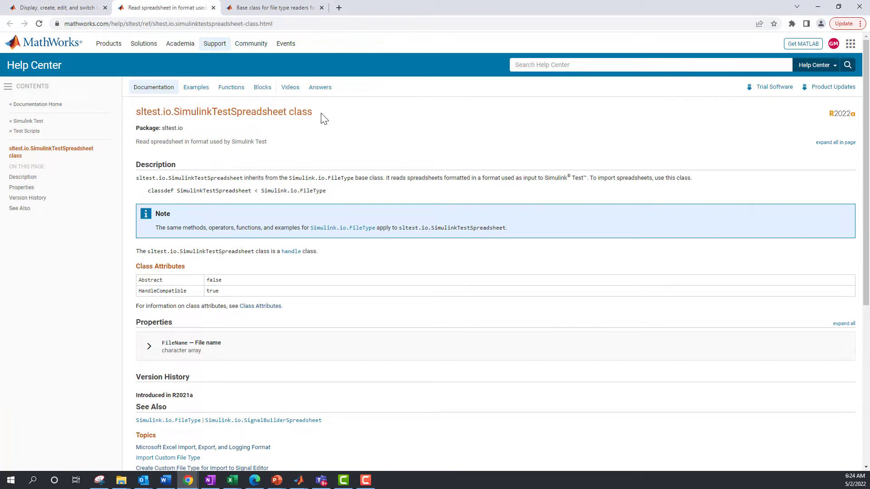
mouse_move(283, 84)
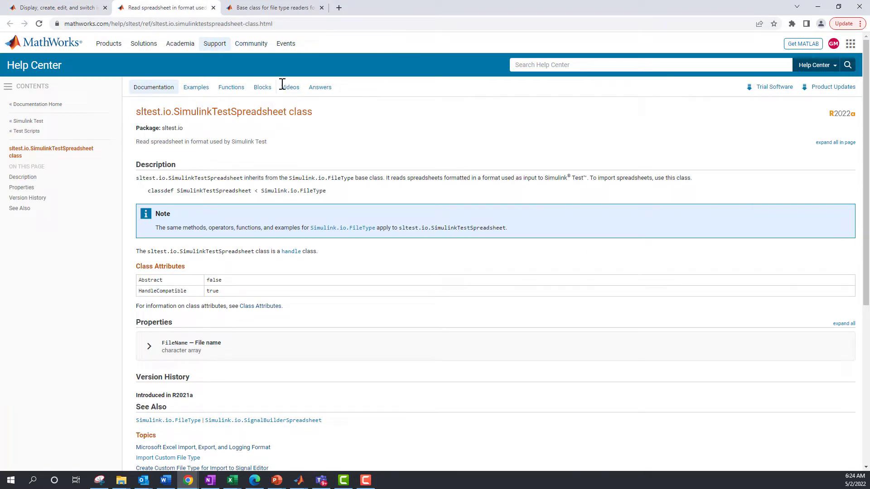
mouse_move(272, 8)
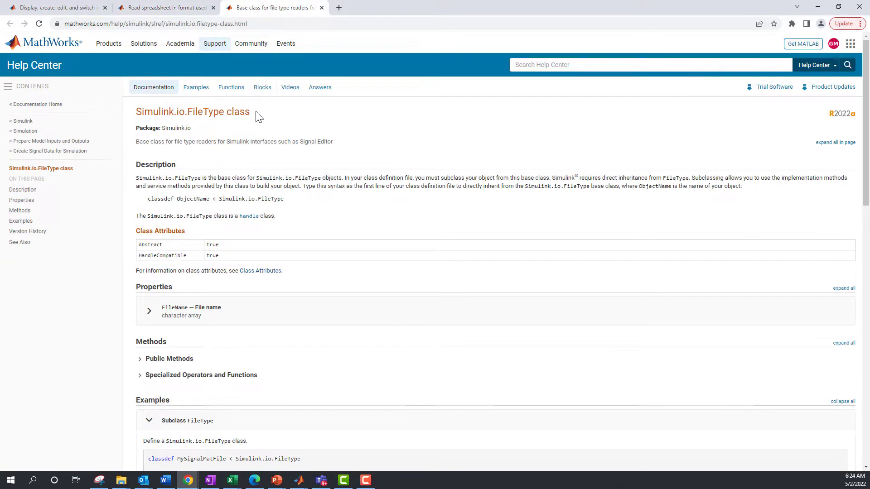
Insert a Signal Editor block via 'sign', then launch its Signal Editor window.
left_click(321, 480)
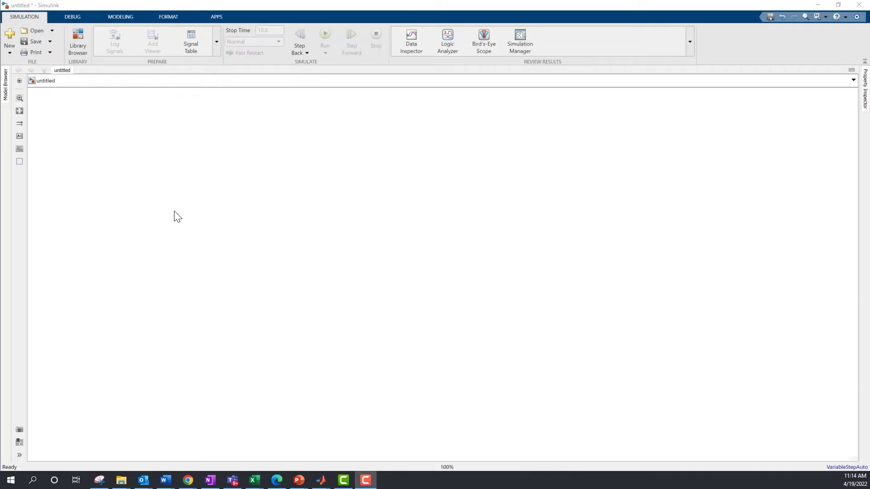
type("sign")
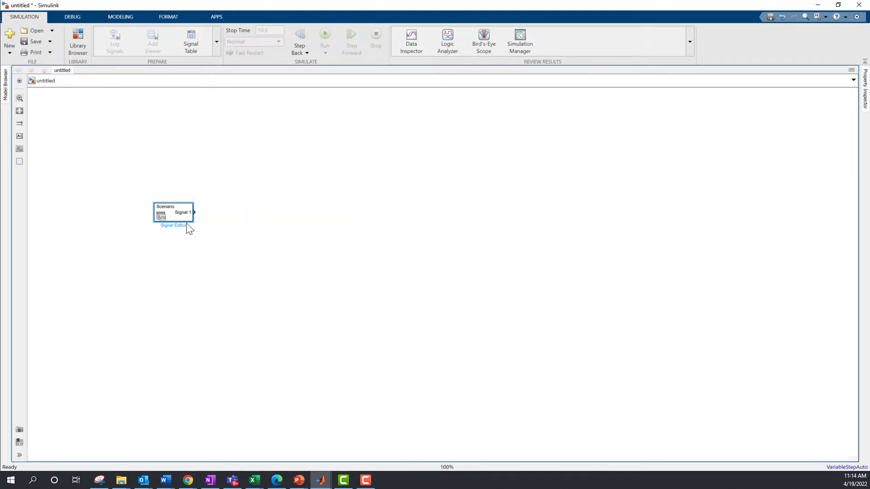
double_click(173, 212)
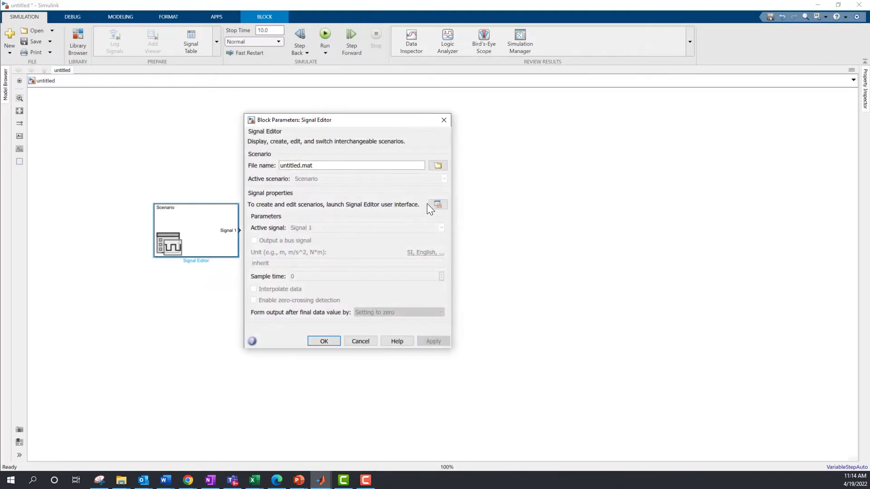
left_click(438, 204)
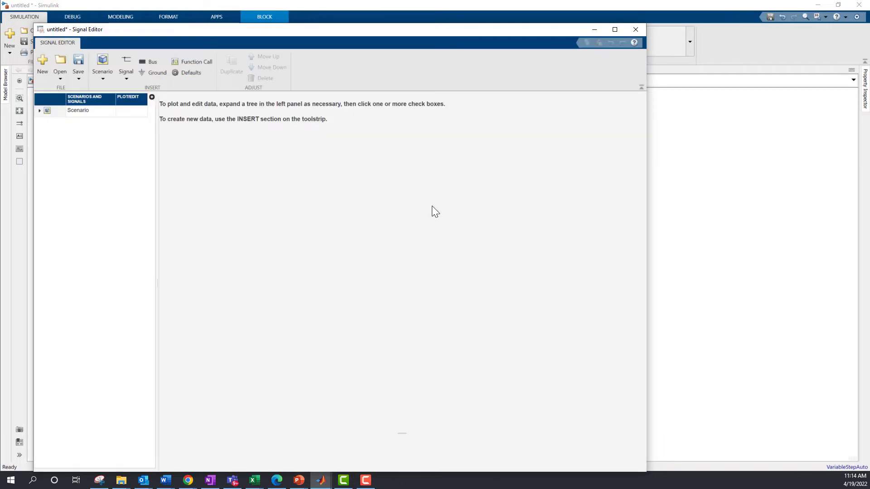
left_click(59, 63)
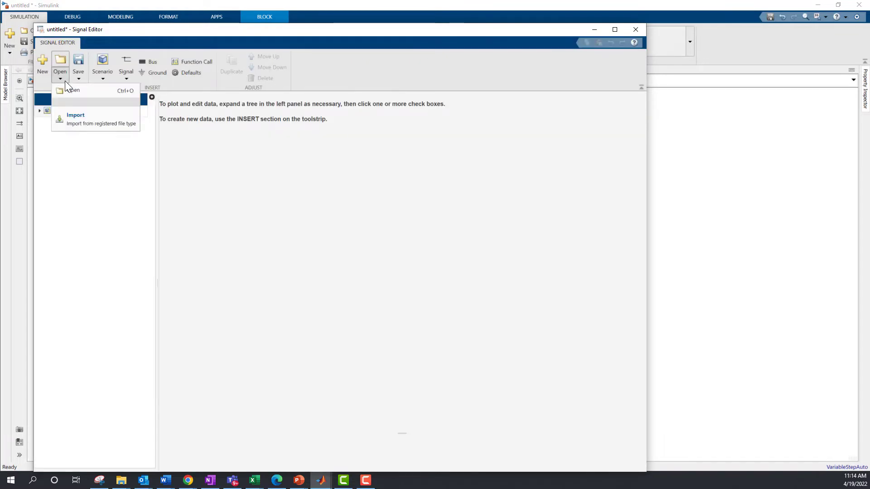
Import test_vector_harness.xlsx as Simulink.io.SignalBuilderSpreadsheet, bringing in Sheet1 and Sheet2.
left_click(74, 119)
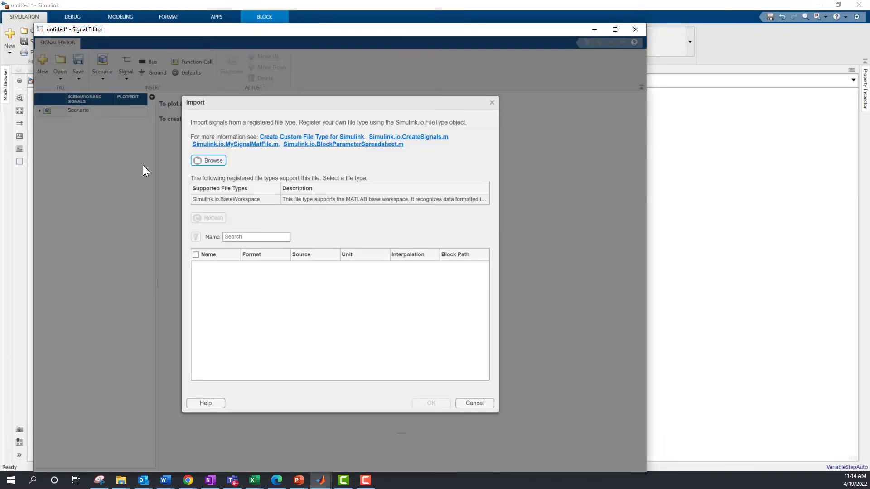
left_click(208, 161)
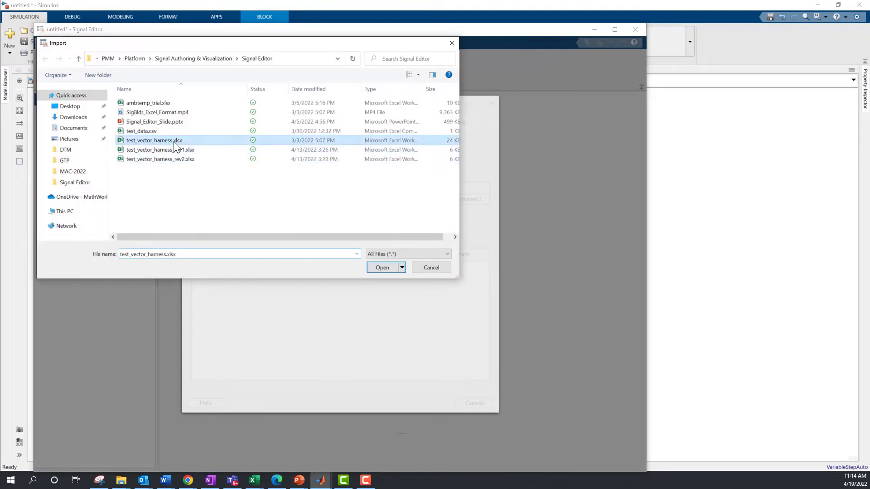
left_click(381, 267)
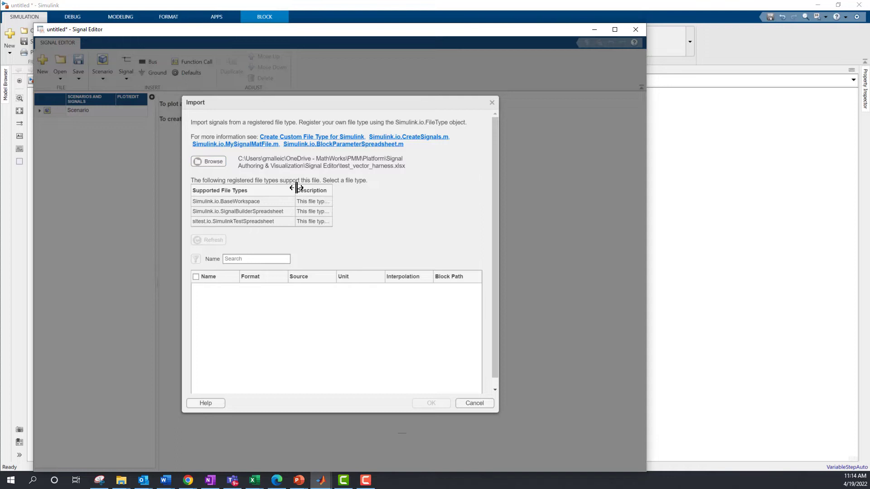
left_click(238, 212)
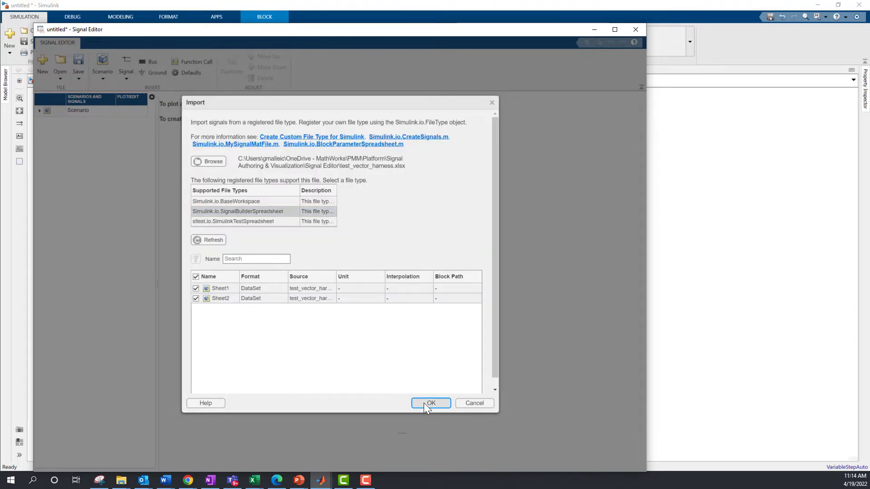
left_click(430, 403)
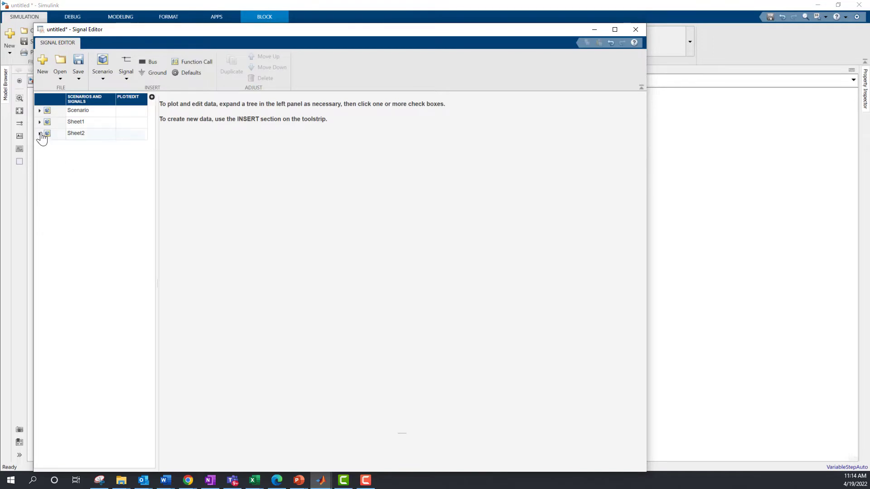
Expand Sheet1 and Sheet2, then tick PLOT/EDIT for Sheet1's throttle signal.
left_click(39, 121)
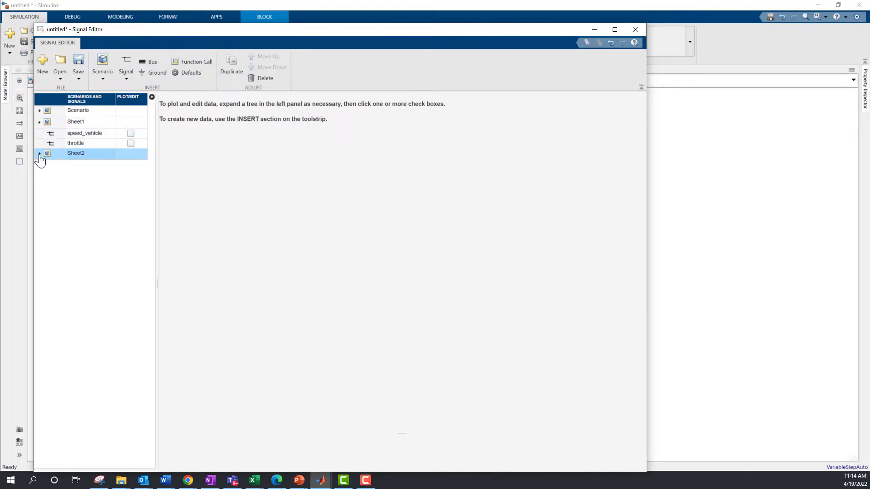
left_click(40, 153)
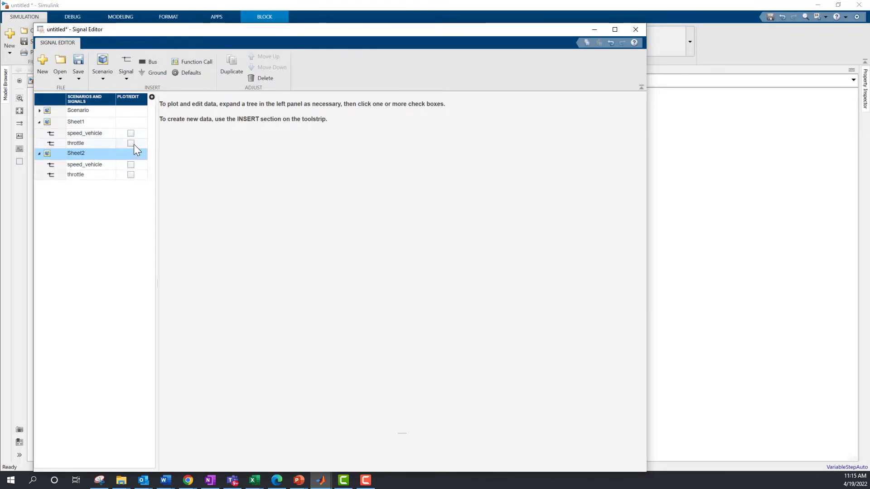
left_click(131, 143)
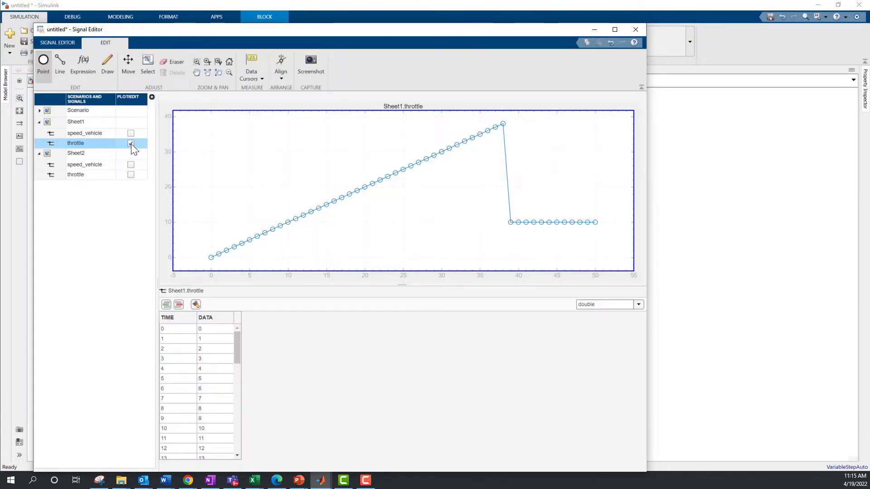
Drag the Sheet1 throttle signal later in time and enter 1 as its first data value.
left_click(131, 143)
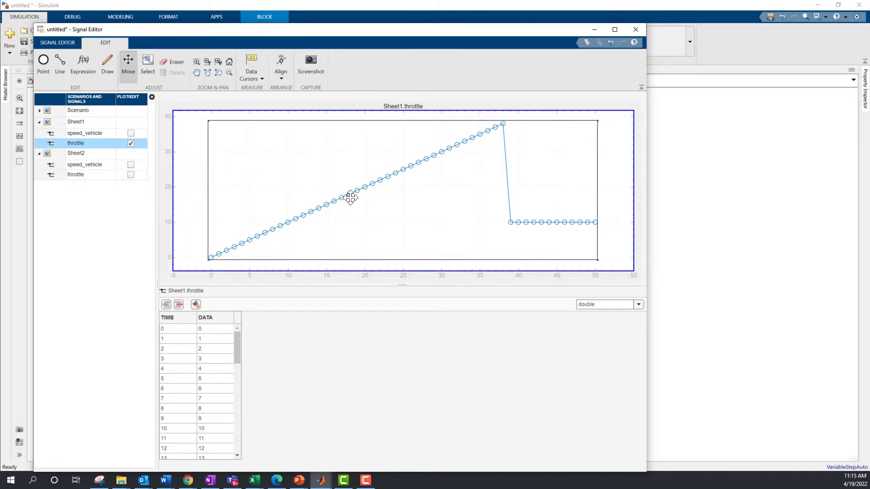
left_click_drag(349, 197, 346, 174)
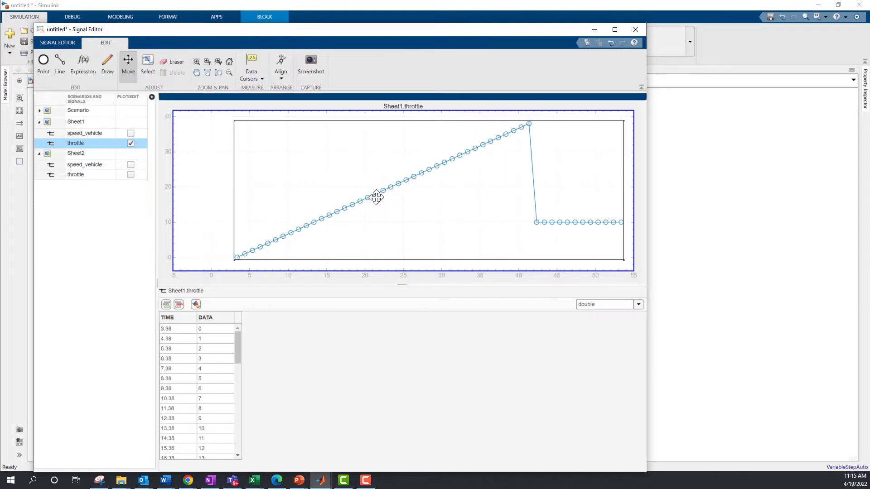
mouse_move(250, 236)
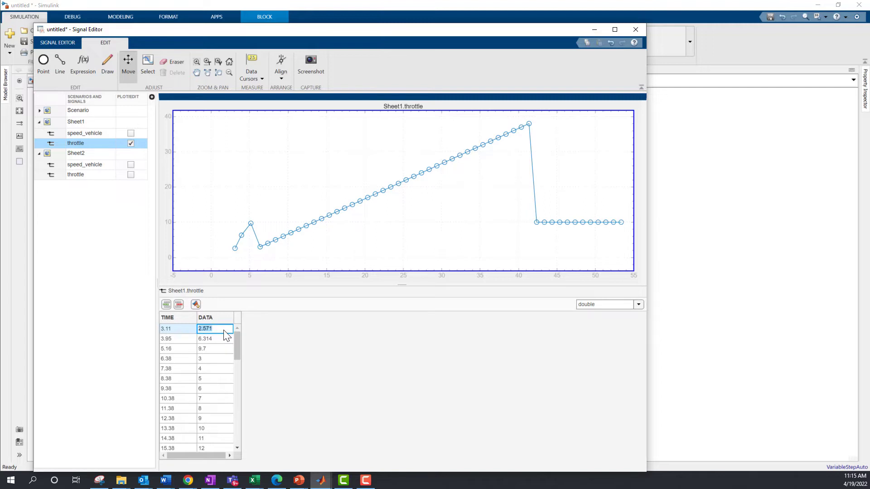
type("1")
left_click(214, 338)
type("2")
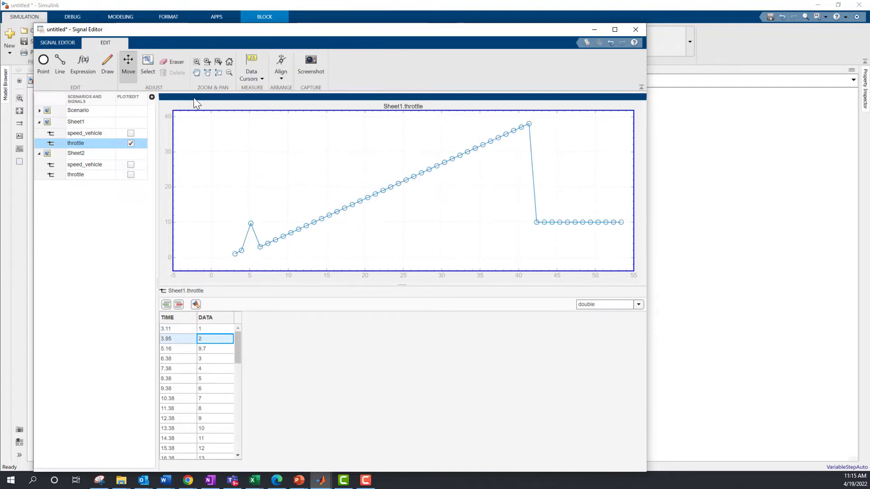
mouse_move(177, 61)
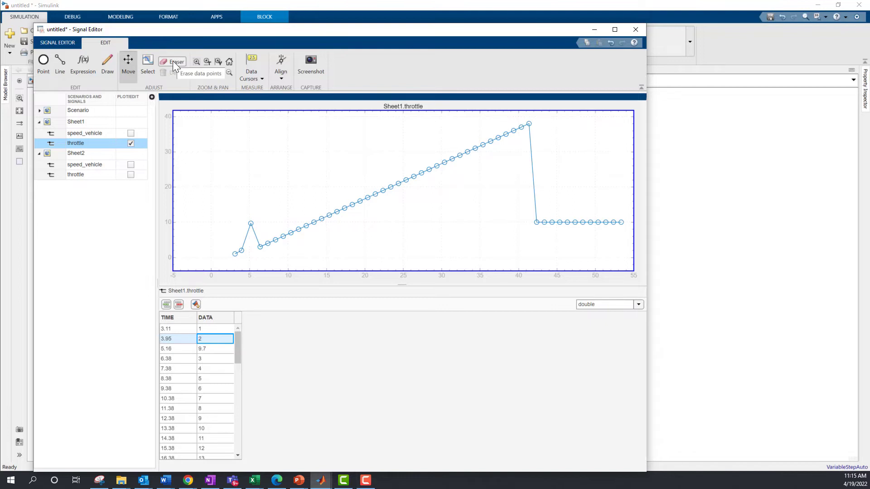
Select the Eraser tool in the Signal Editor.
left_click(176, 63)
type("6.314")
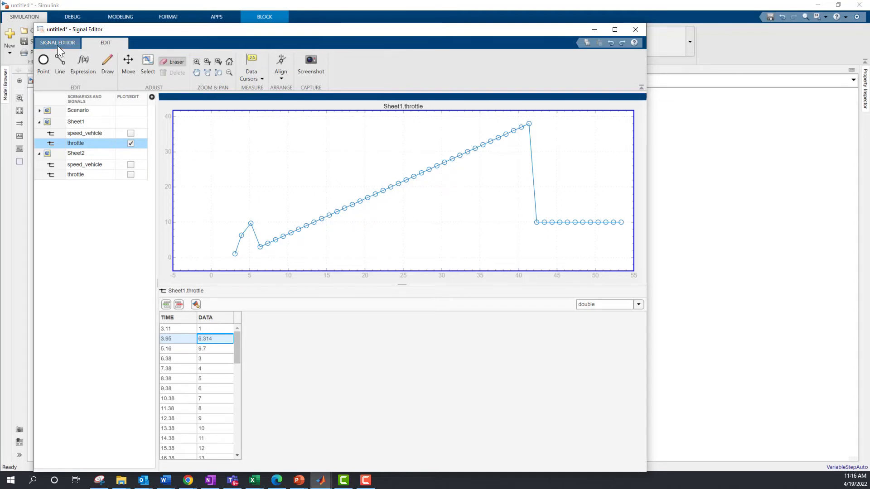
Export all scenarios to test_vector_harness_rev3.xlsx as a Simulink.io.SignalBuilderSpreadsheet.
left_click(79, 79)
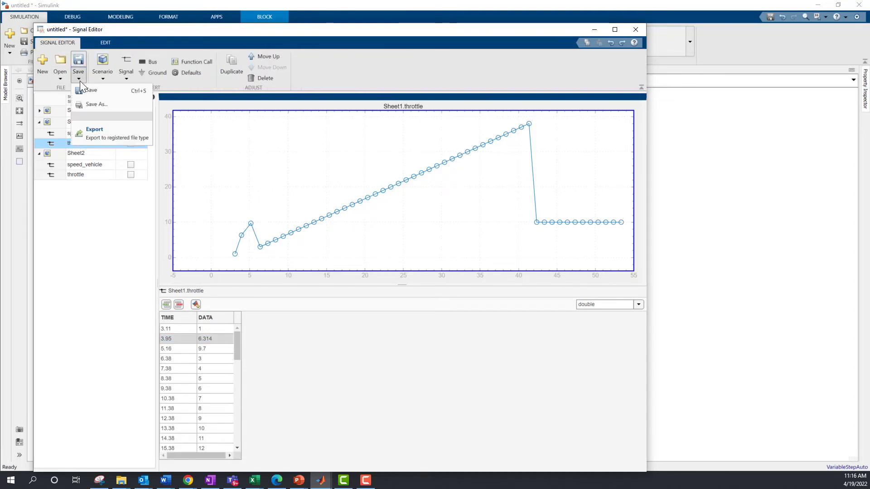
left_click(94, 129)
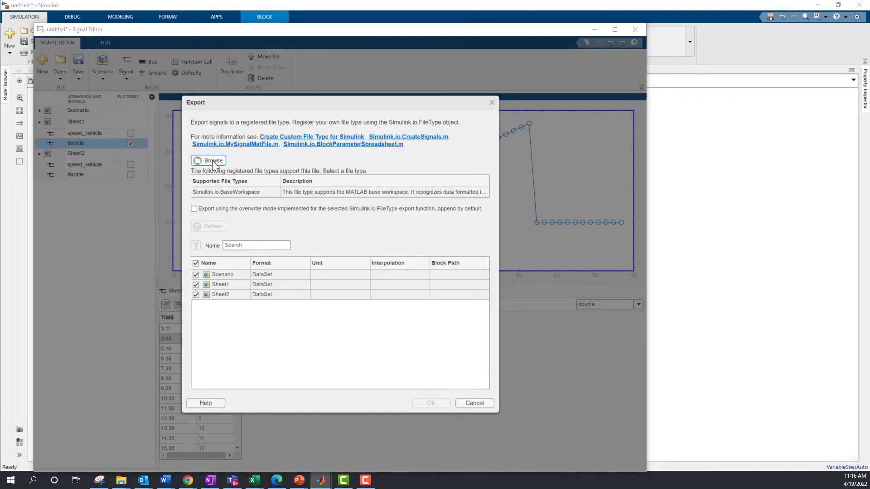
left_click(208, 160)
type("test_vector_harness_rev3.xlsx")
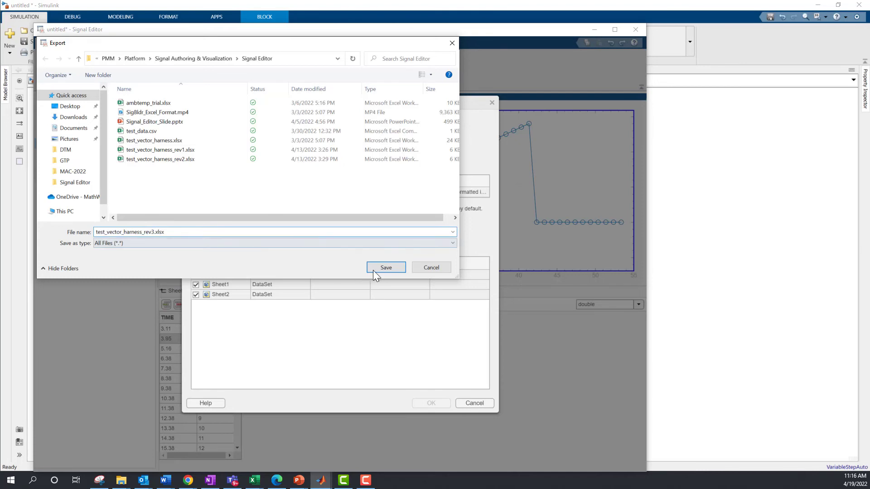
left_click(385, 267)
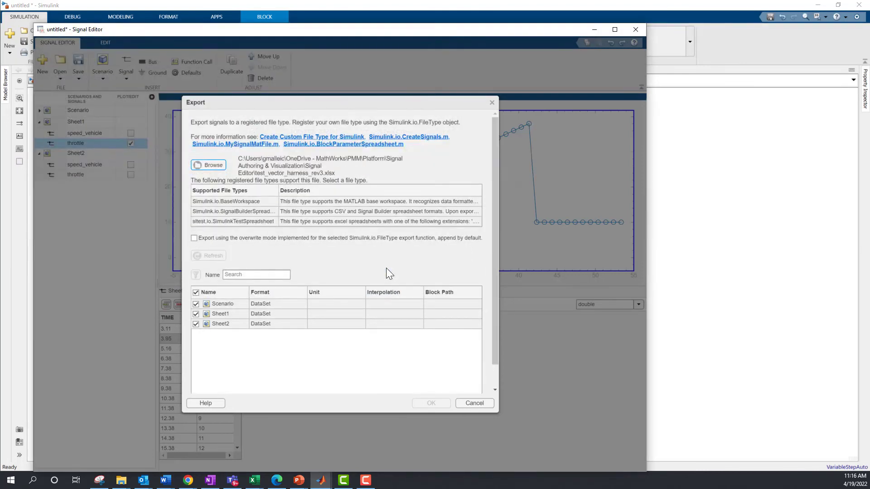
mouse_move(278, 190)
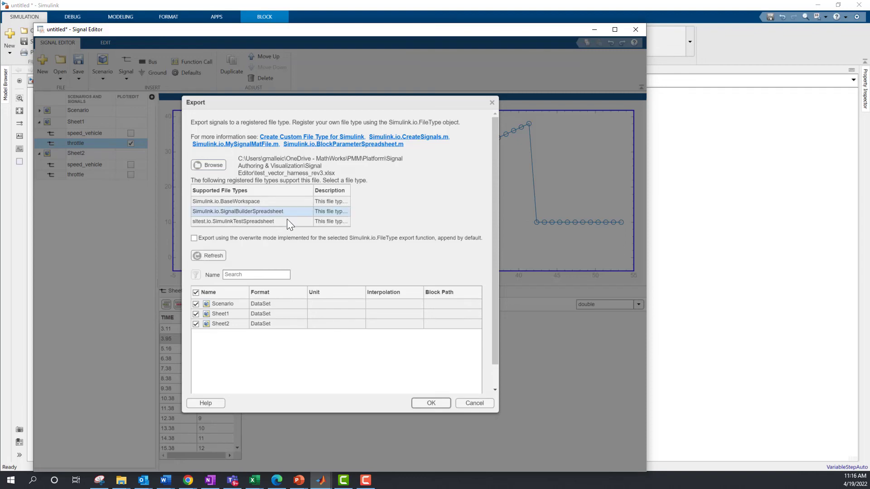
left_click(430, 403)
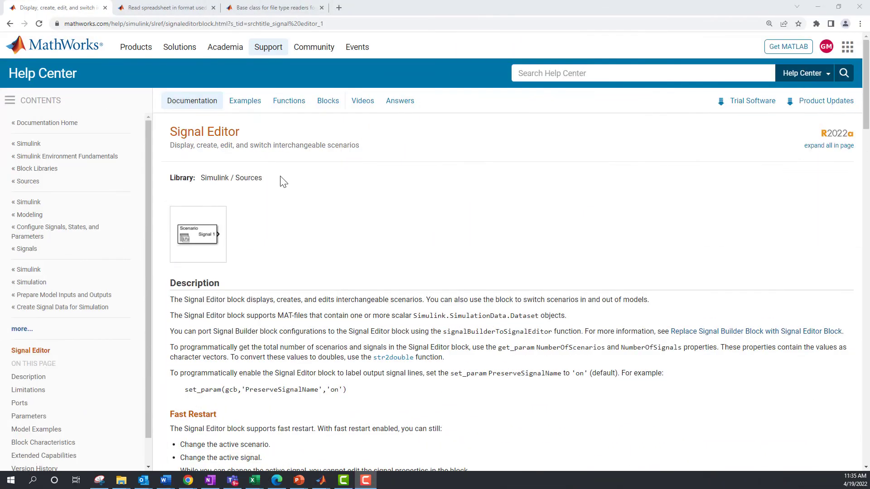
Scroll to See Also and open 'Migrate from Signal Builder Block to Signal Editor Block'.
scroll("down", 3)
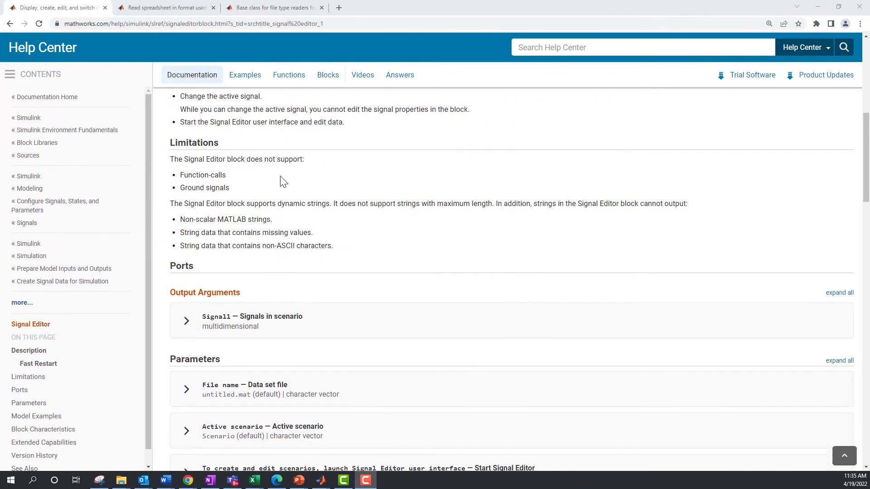
scroll("down", 3)
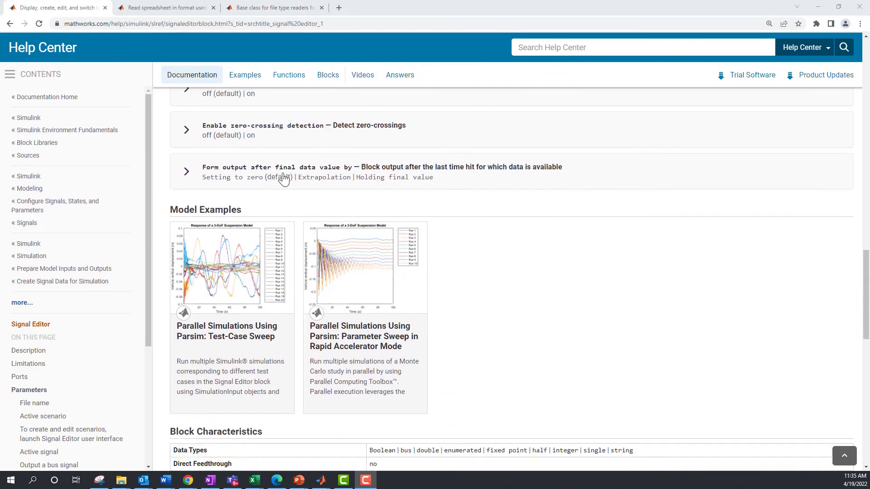
scroll("down", 3)
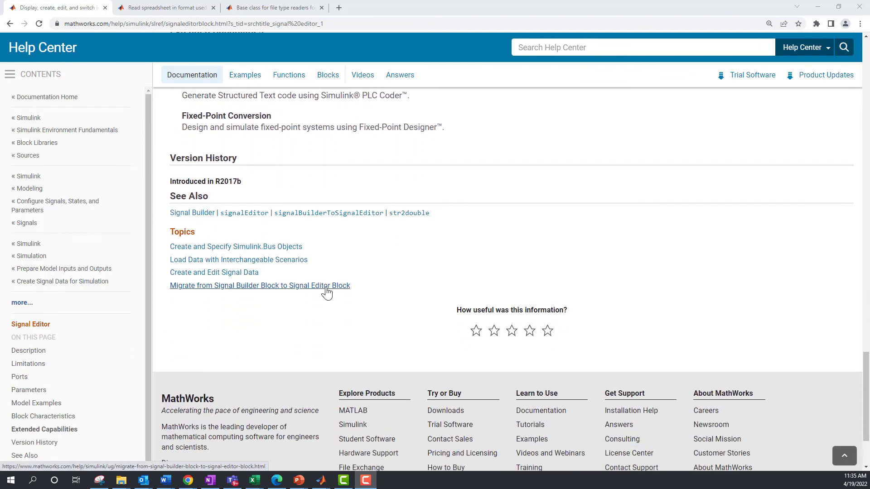
left_click(259, 285)
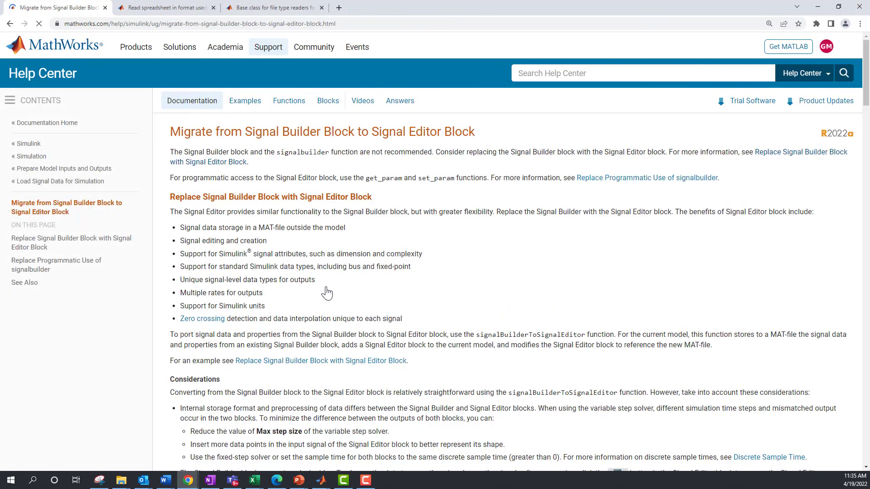